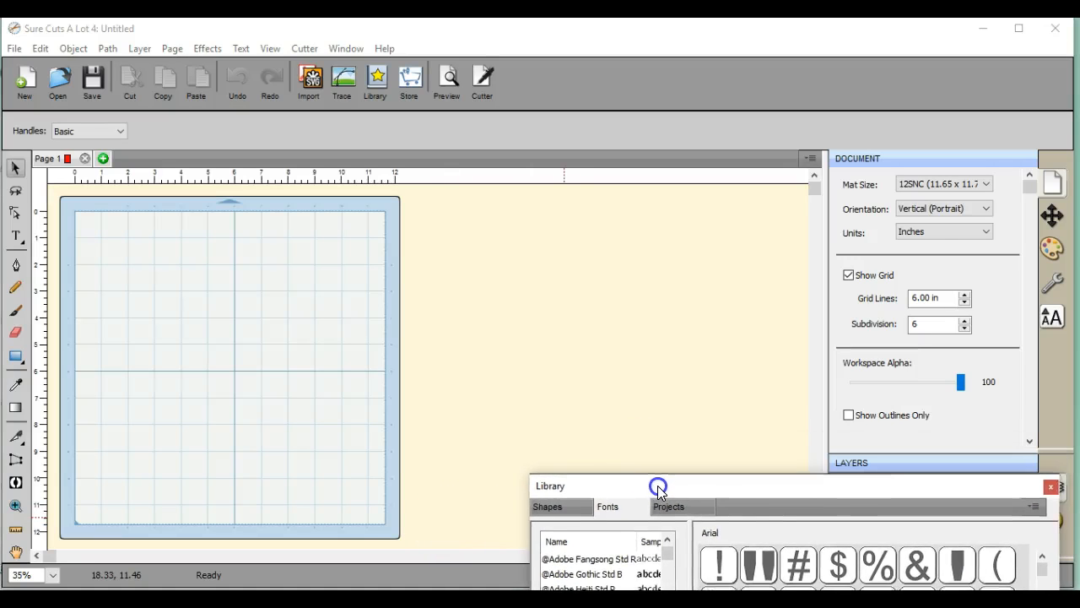
- Bring the Library window into view showing its Shapes collection
{"action": "left_click_drag", "start_coordinate": [658, 486], "coordinate": [616, 133]}
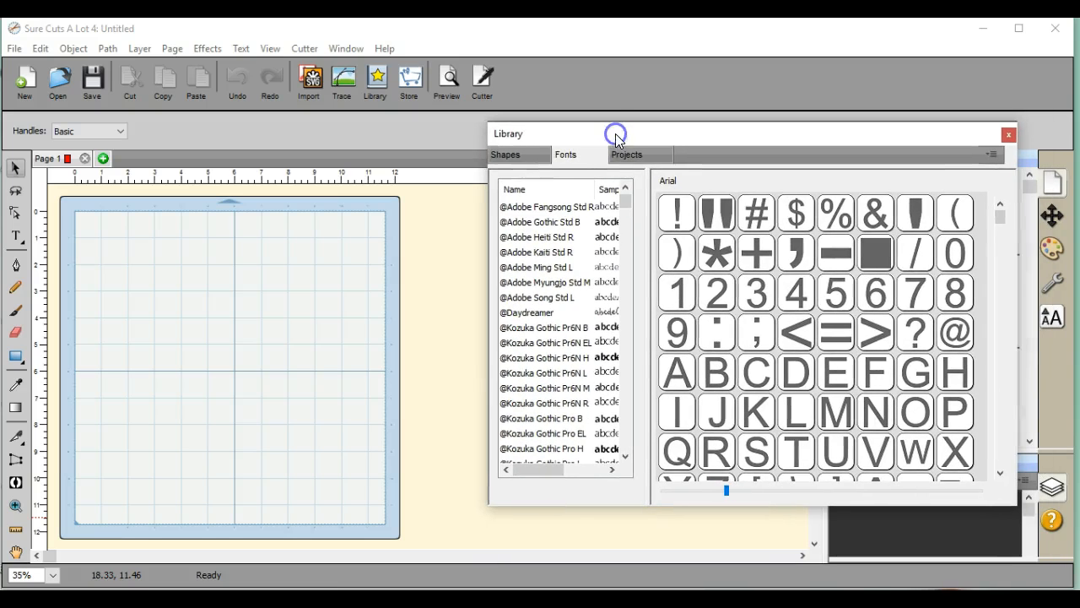
{"action": "left_click", "coordinate": [505, 154]}
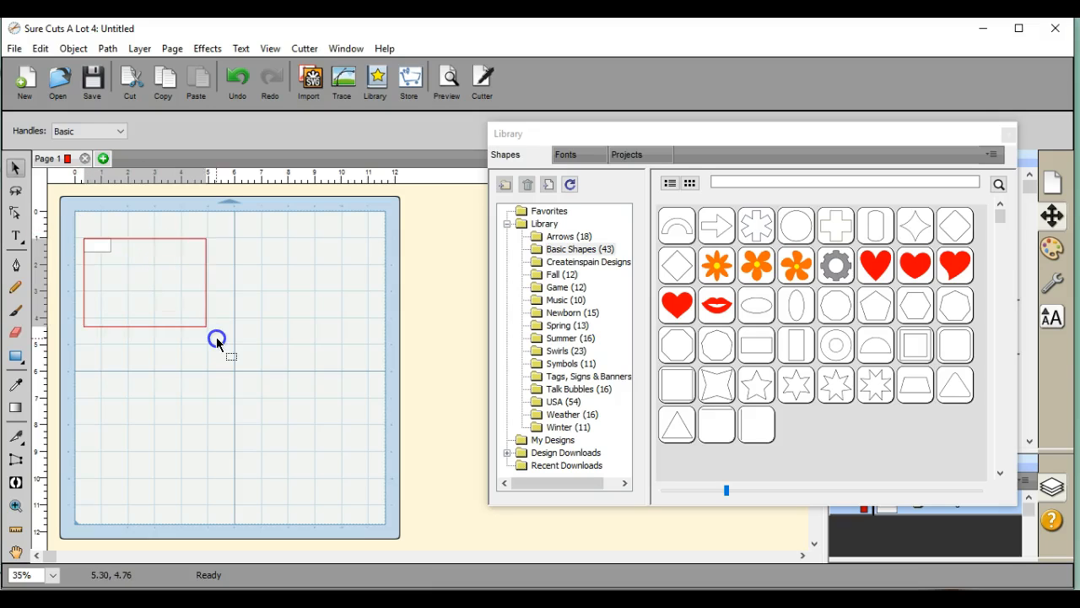
- Draw a wide Rectangle Horizontal shape on the upper mat as the card
{"action": "left_click_drag", "start_coordinate": [217, 339], "coordinate": [297, 382]}
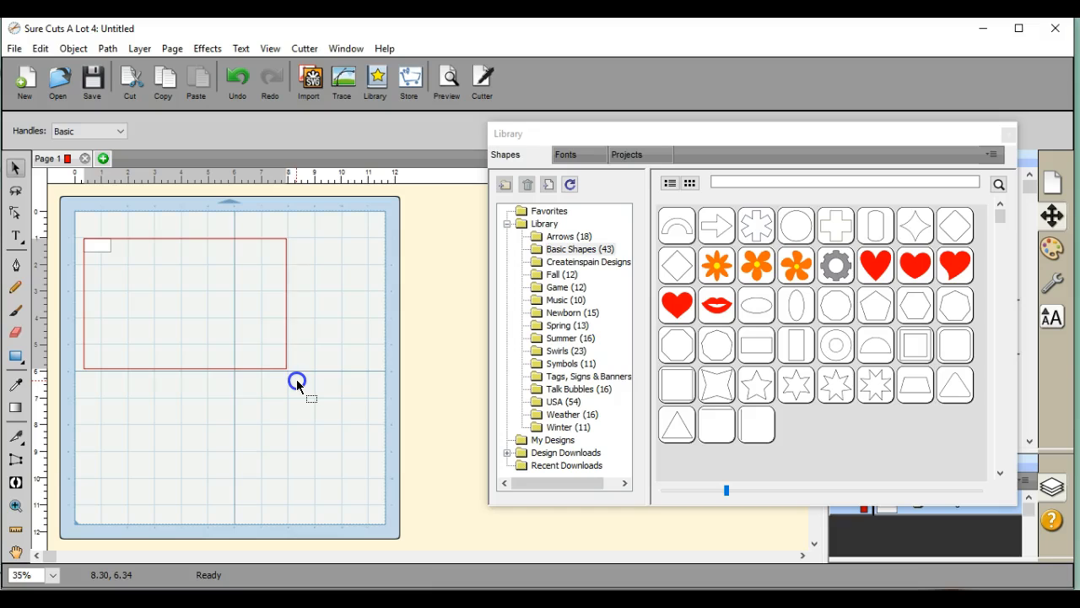
{"action": "left_click", "coordinate": [297, 381]}
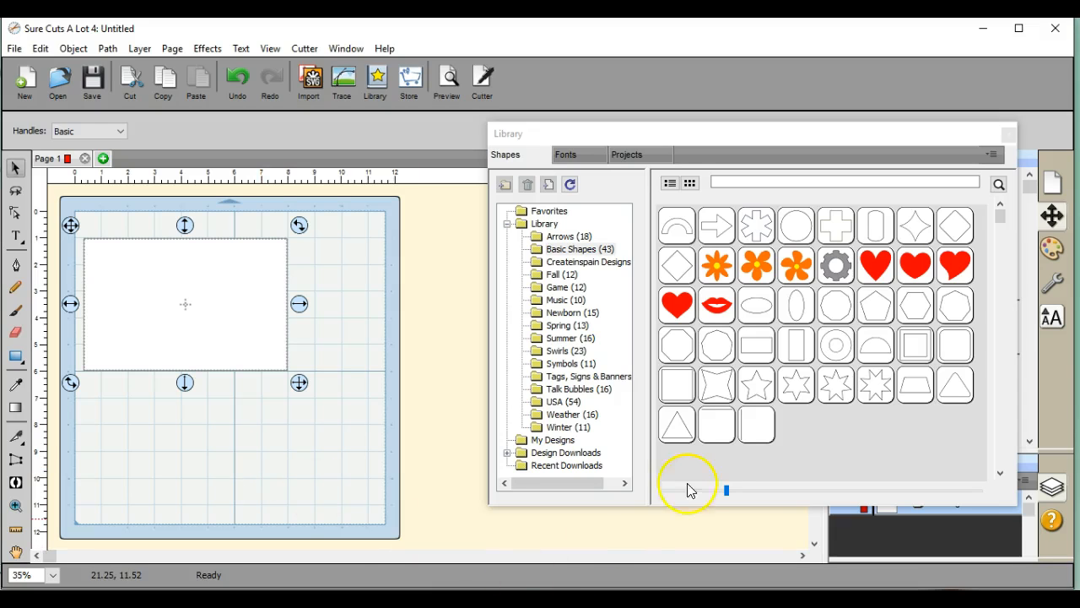
{"action": "left_click", "coordinate": [565, 155]}
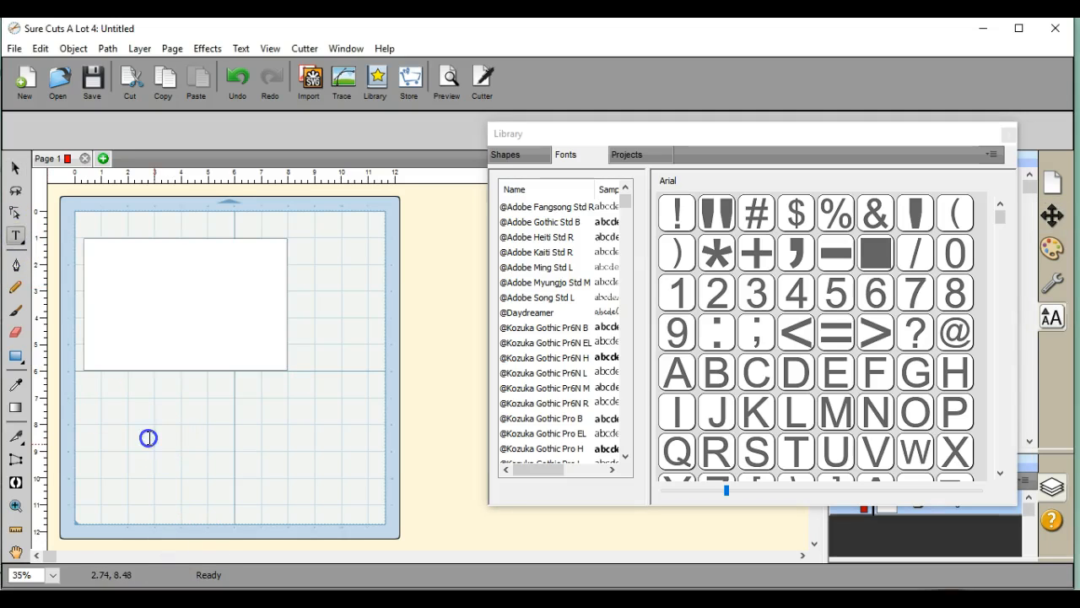
- Place the Arial text BE MINE below the card rectangle
{"action": "left_click", "coordinate": [148, 437]}
{"action": "type", "text": "BE MINE"}
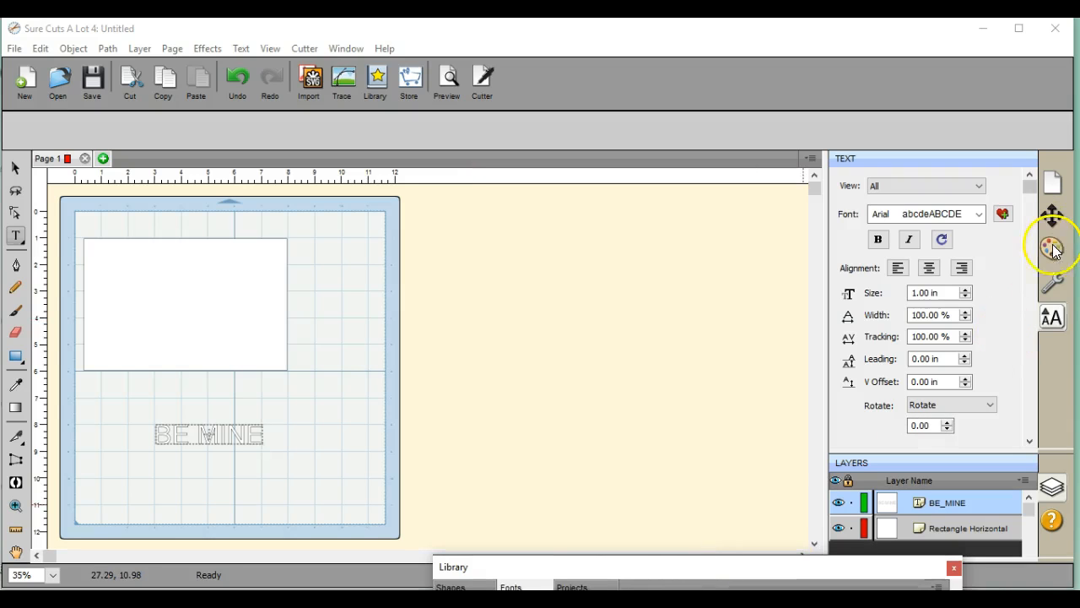
- Apply the Shadow (Straight) style to the BE MINE text
{"action": "left_click", "coordinate": [1053, 249]}
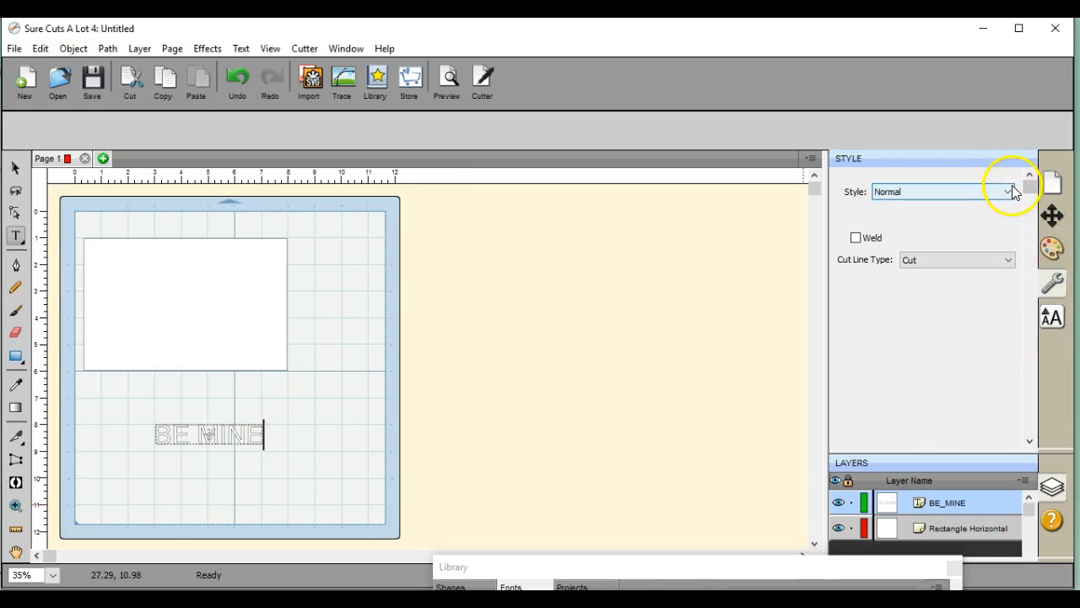
{"action": "left_click", "coordinate": [1006, 192]}
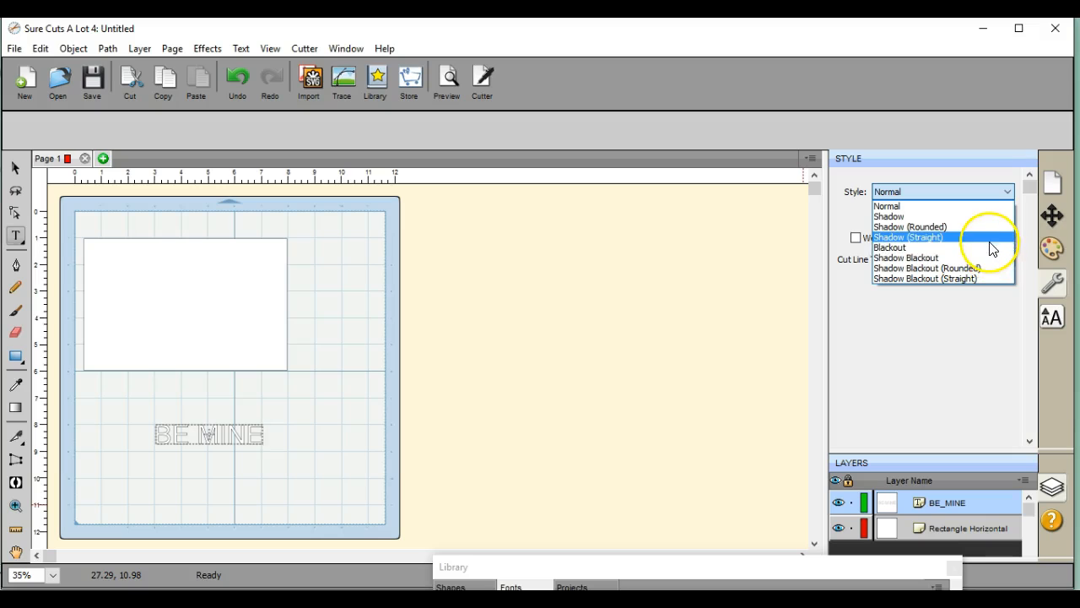
{"action": "left_click", "coordinate": [908, 236]}
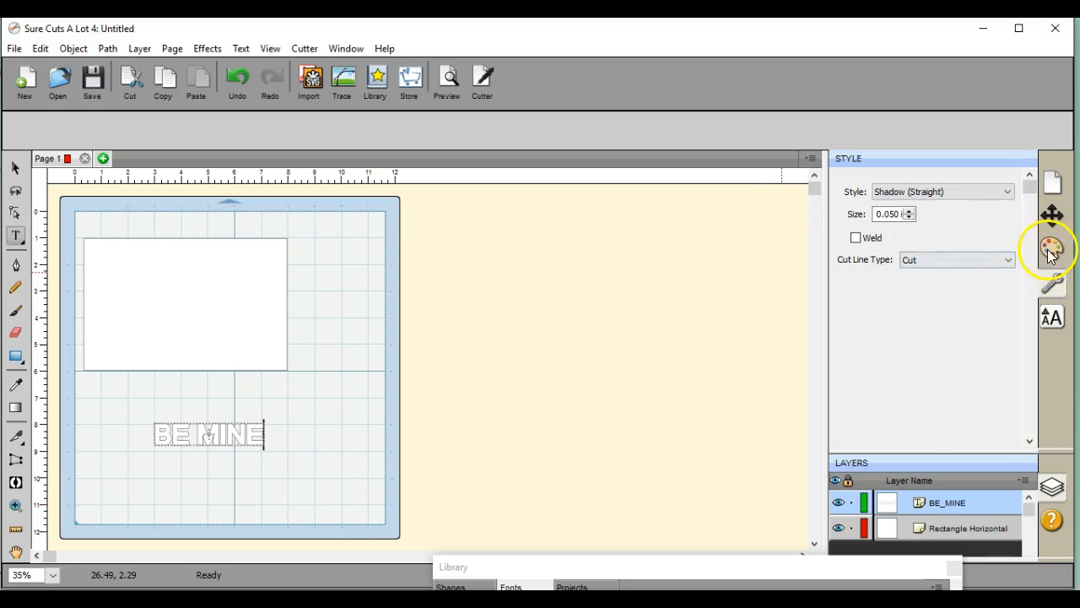
- Give the BE MINE text a red fill colour in Fill & Stroke
{"action": "left_click", "coordinate": [1052, 250]}
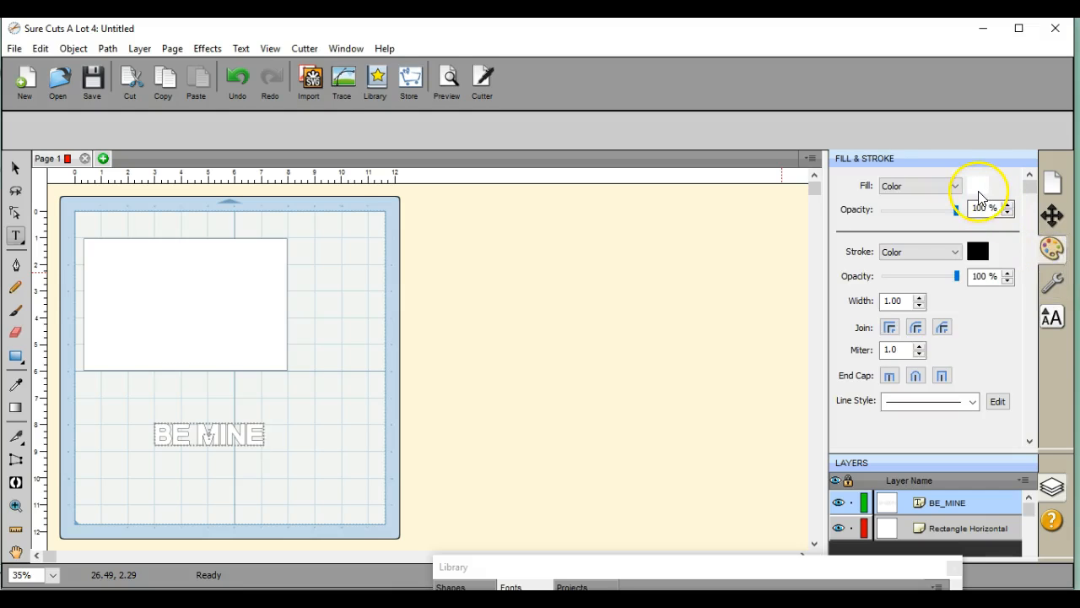
{"action": "left_click", "coordinate": [977, 185]}
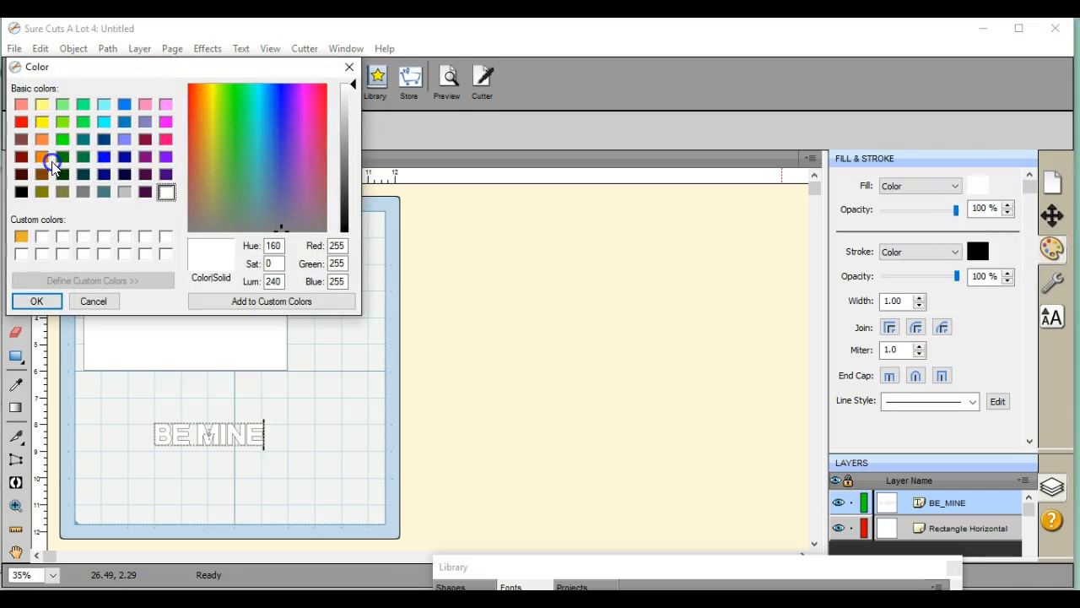
{"action": "left_click", "coordinate": [20, 122]}
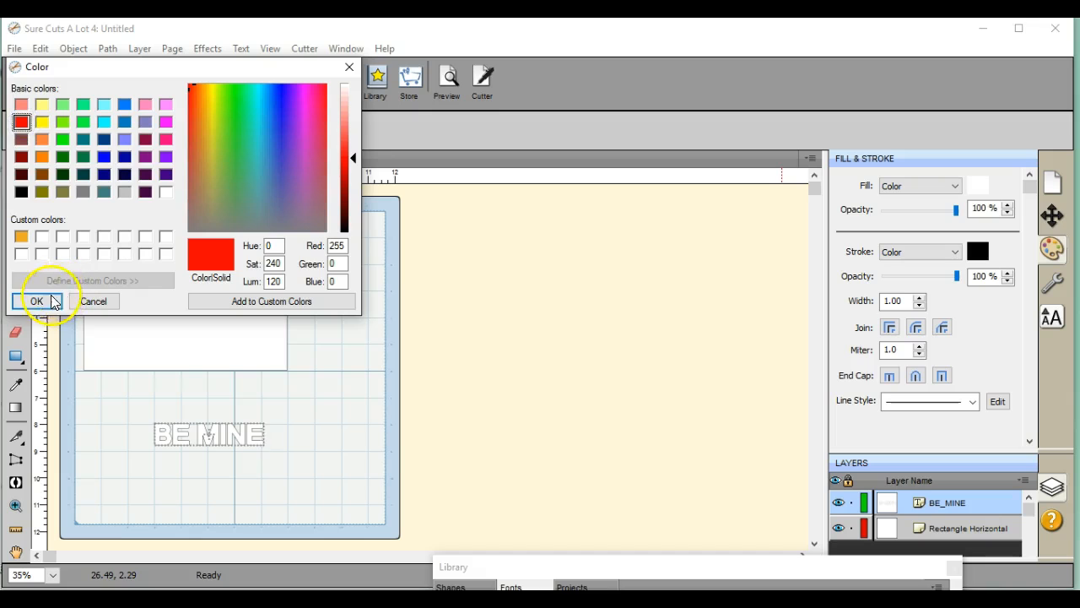
{"action": "left_click", "coordinate": [37, 300]}
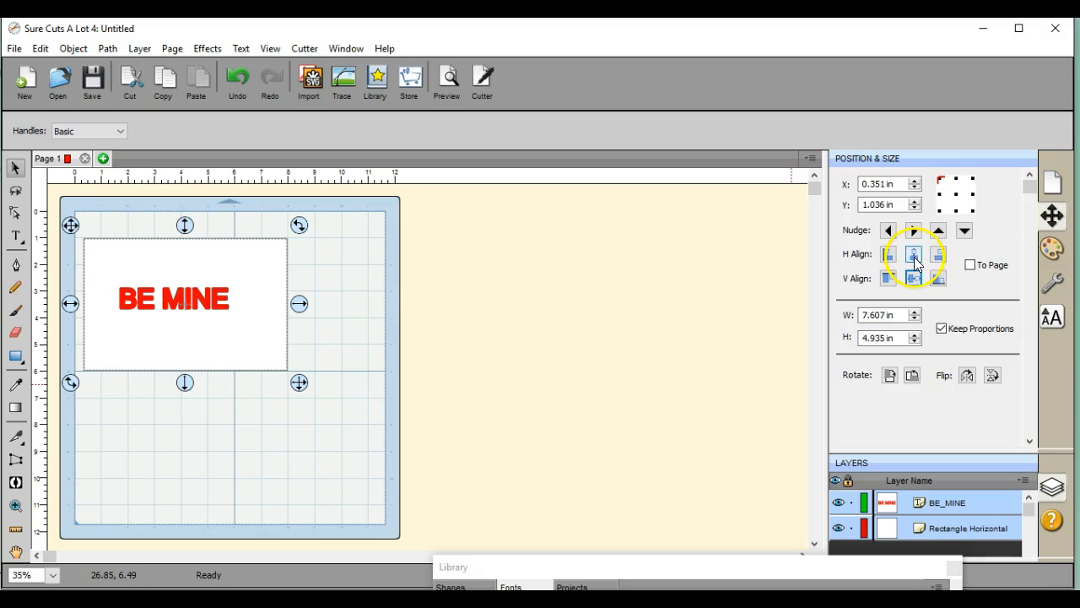
- Centre BE MINE horizontally on the card and check the cut-line preview
{"action": "left_click", "coordinate": [913, 253]}
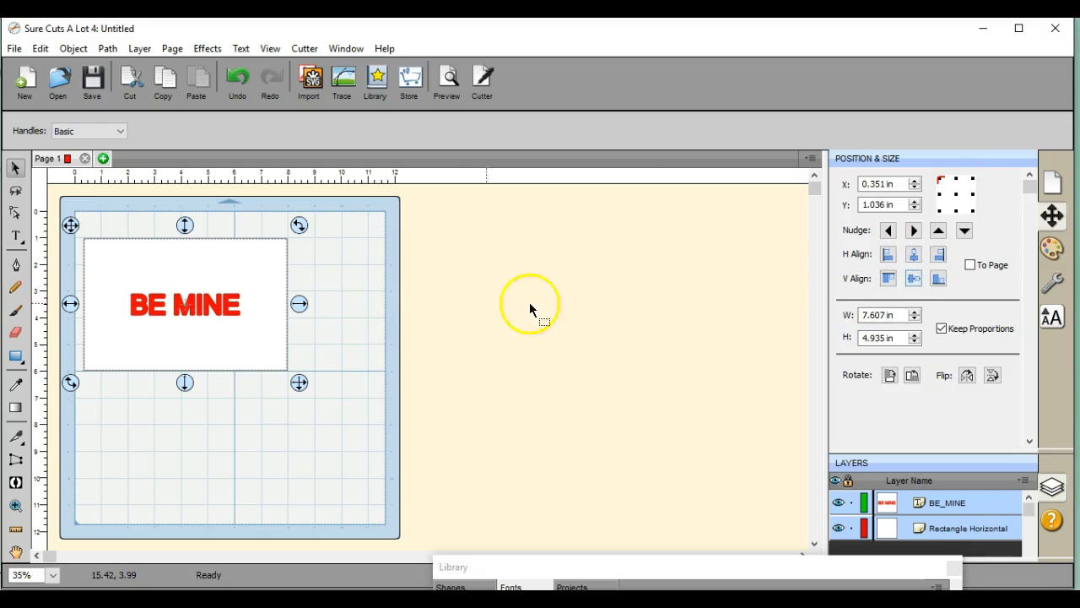
{"action": "mouse_move", "coordinate": [392, 165]}
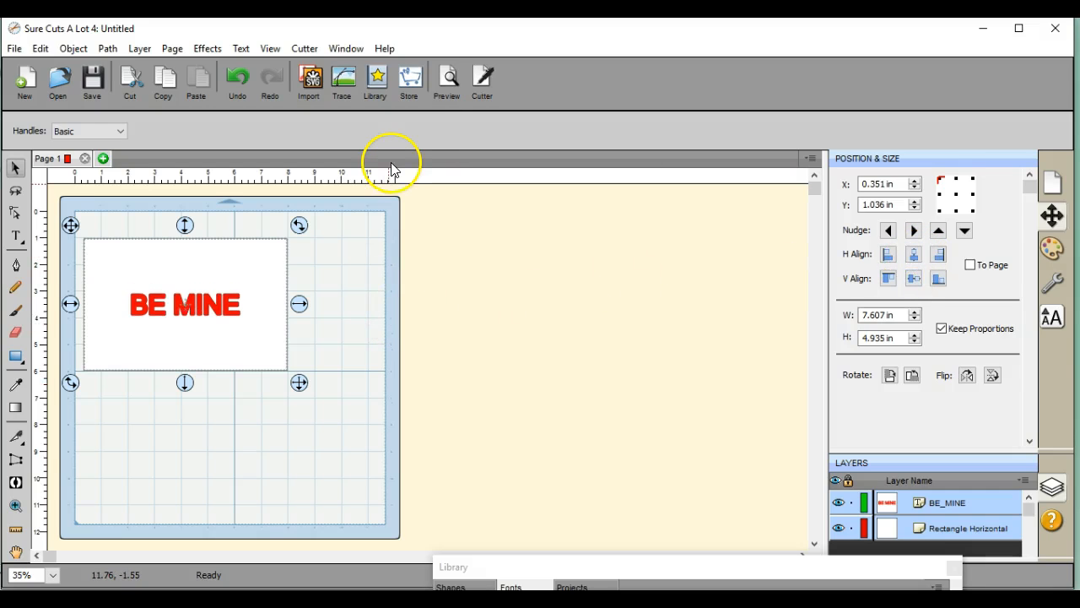
{"action": "left_click", "coordinate": [445, 81]}
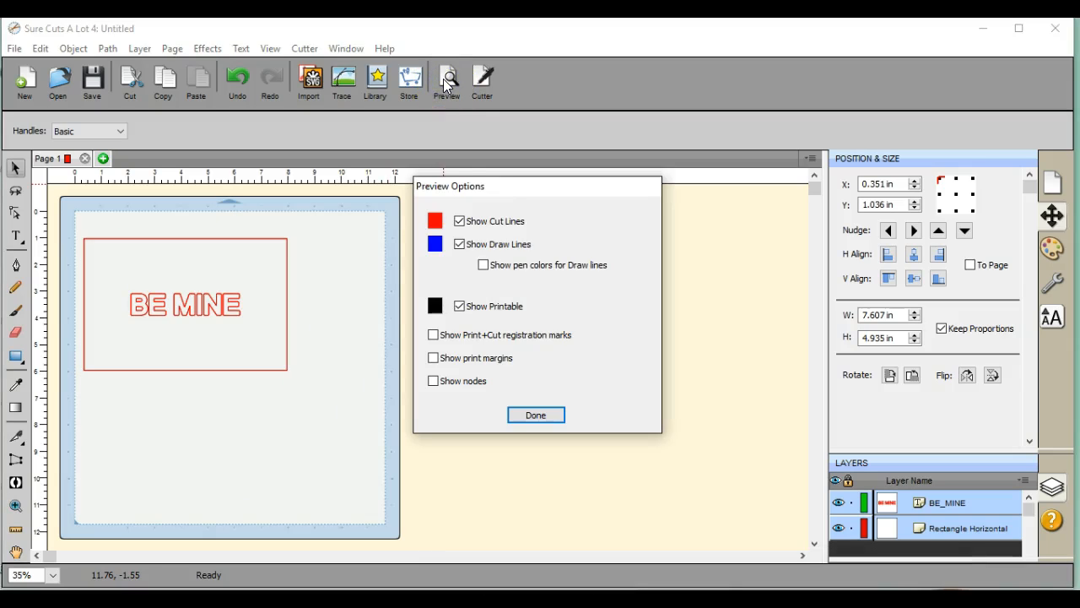
{"action": "left_click", "coordinate": [535, 415]}
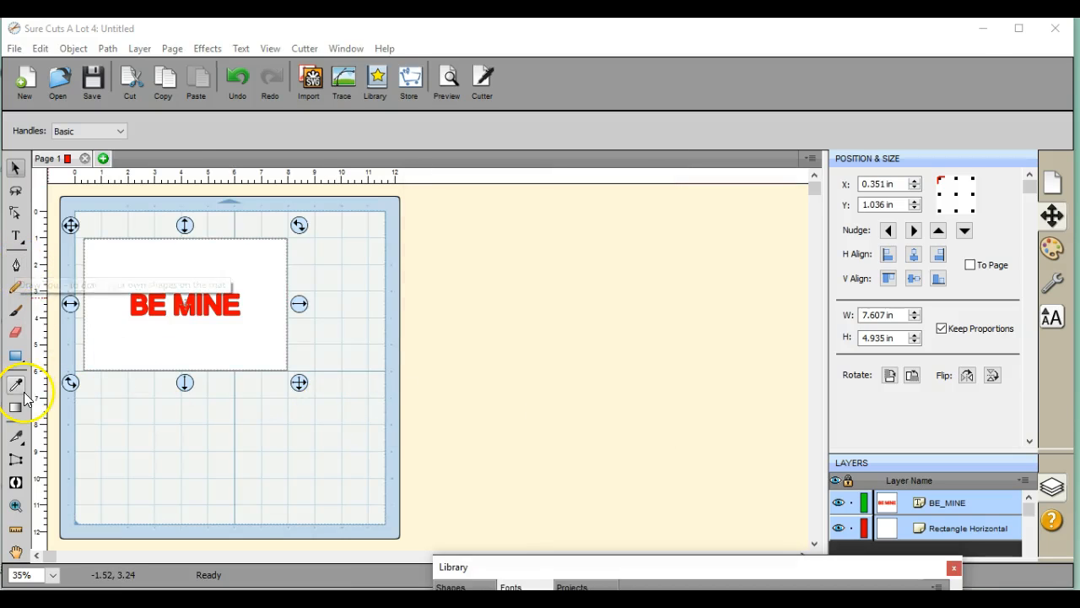
{"action": "left_click", "coordinate": [54, 573]}
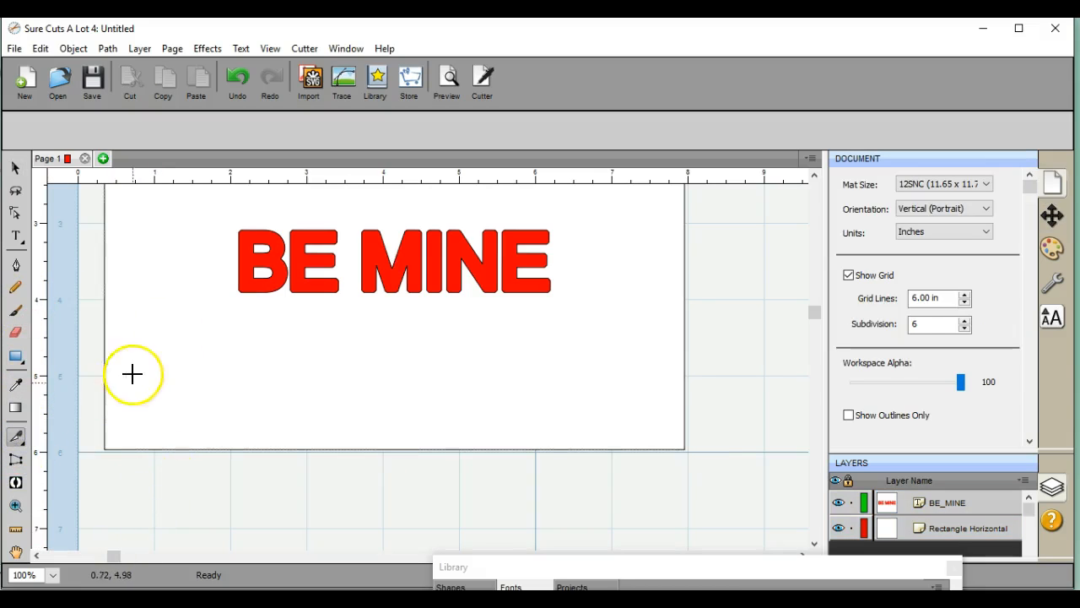
{"action": "mouse_move", "coordinate": [229, 290]}
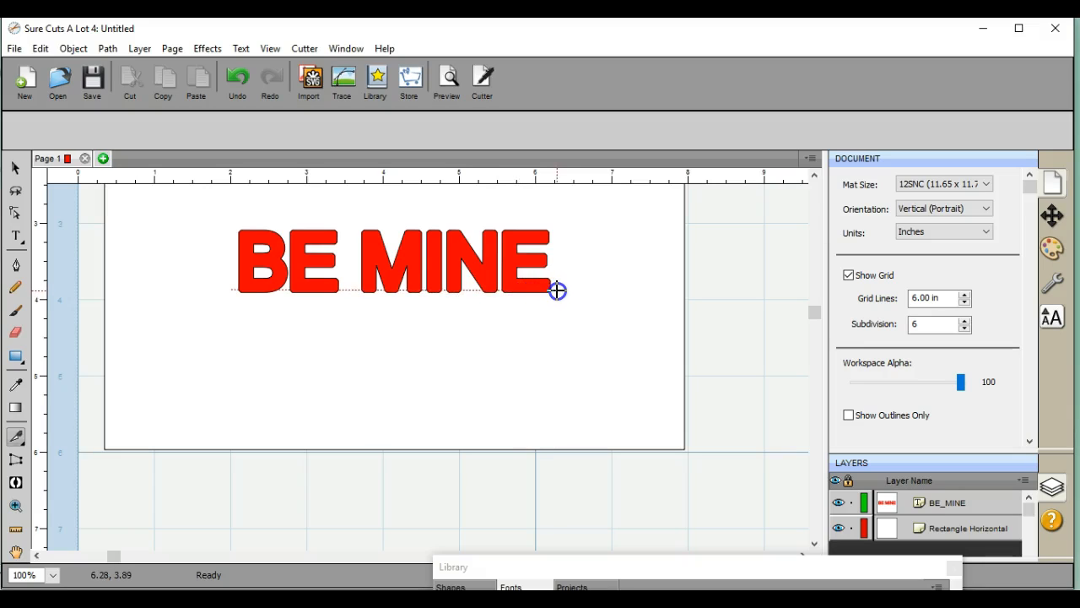
{"action": "mouse_move", "coordinate": [570, 292]}
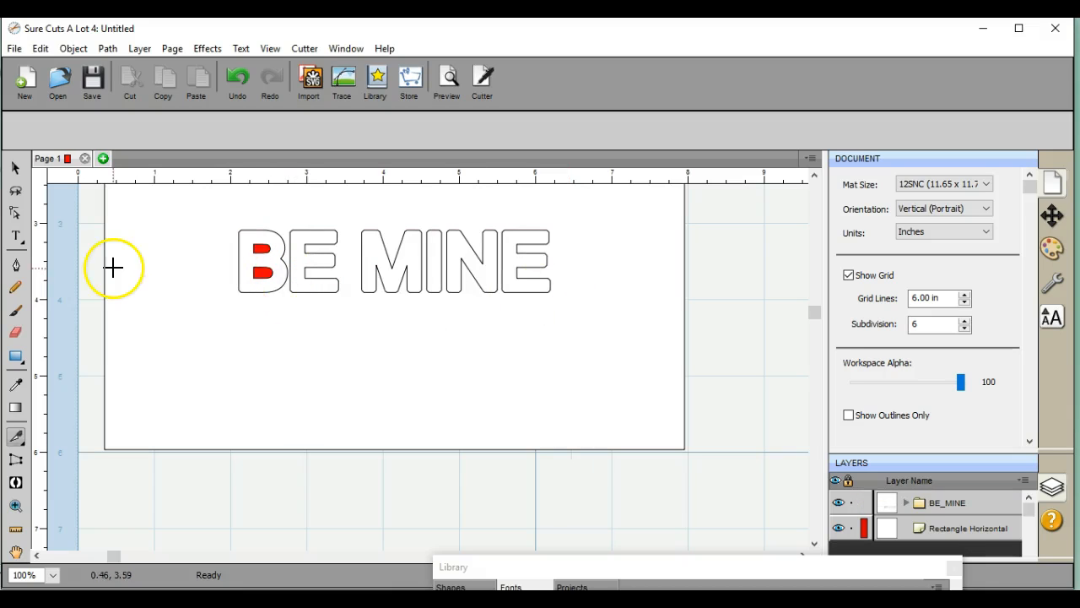
- Select the sliced letter-bottom strips and move them down below the card
{"action": "left_click", "coordinate": [14, 169]}
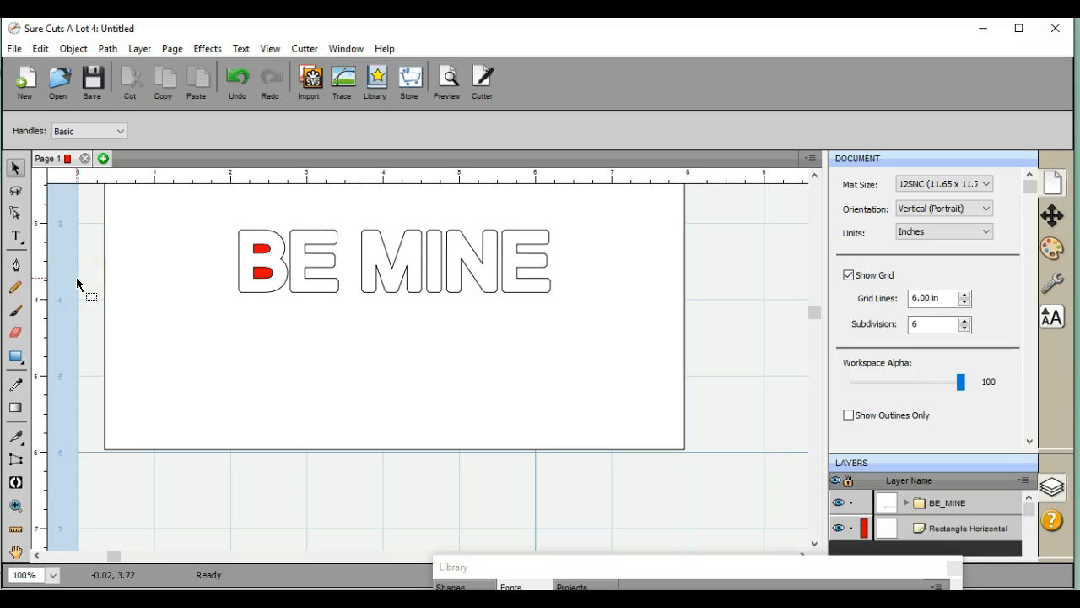
{"action": "left_click_drag", "start_coordinate": [78, 283], "coordinate": [278, 323]}
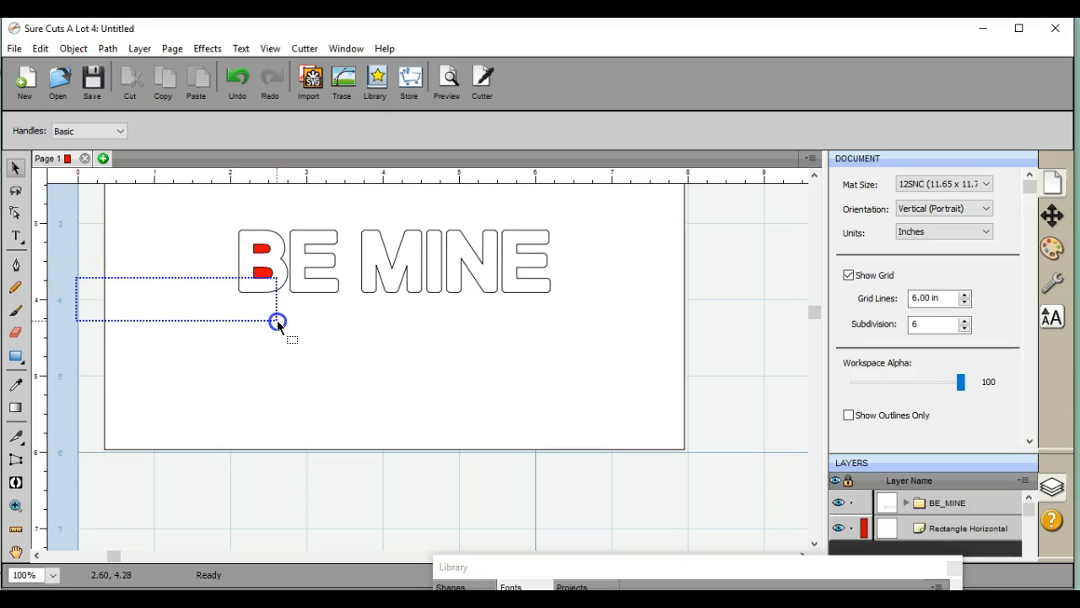
{"action": "left_click_drag", "start_coordinate": [278, 321], "coordinate": [574, 324]}
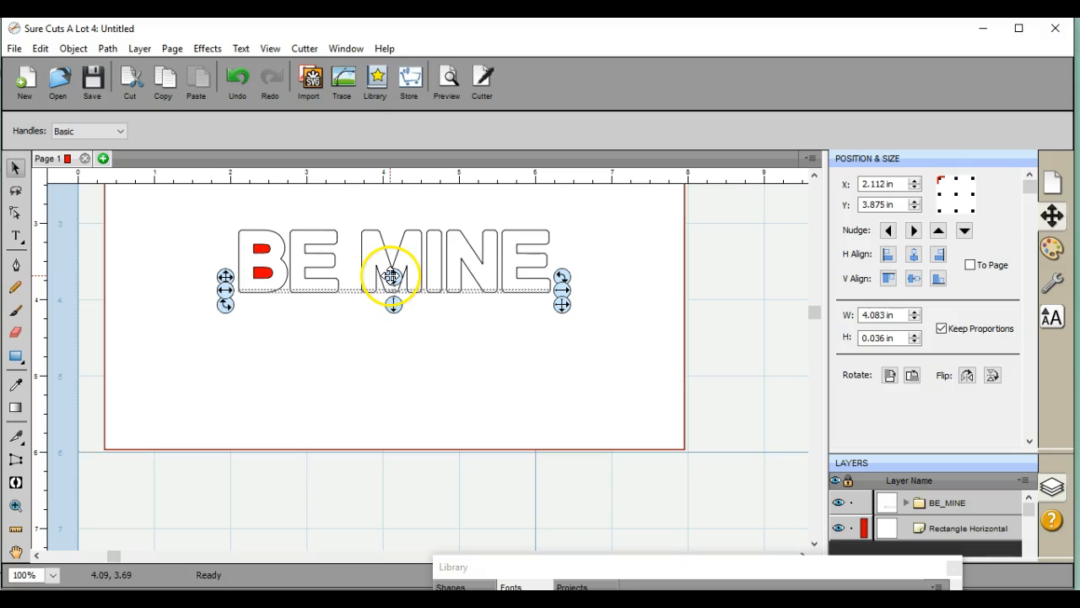
{"action": "left_click_drag", "start_coordinate": [391, 277], "coordinate": [418, 483]}
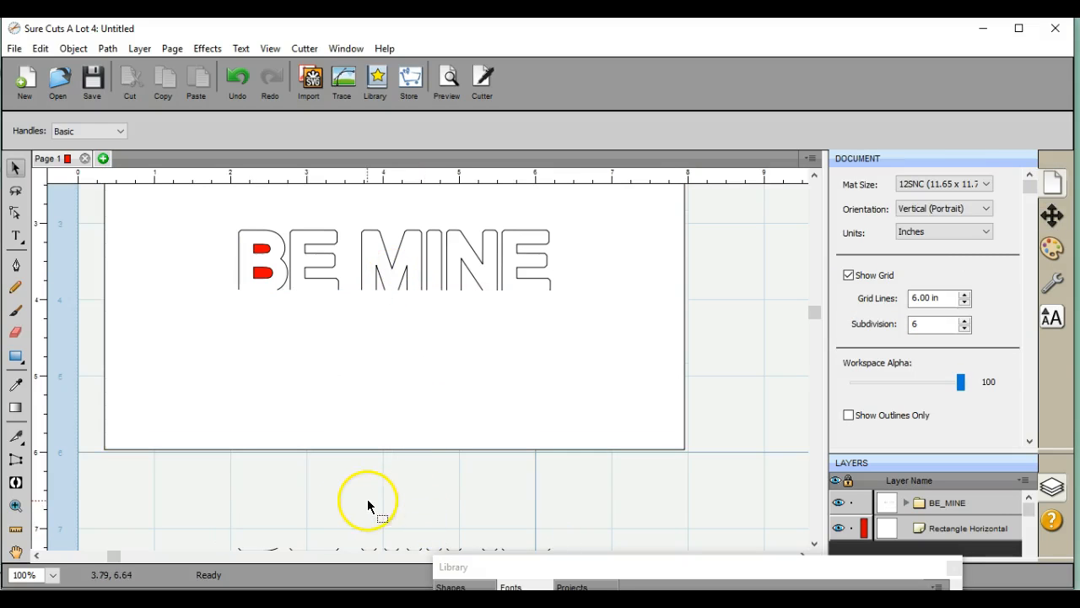
- Zoom to 50% so the whole card is visible
{"action": "left_click", "coordinate": [54, 574]}
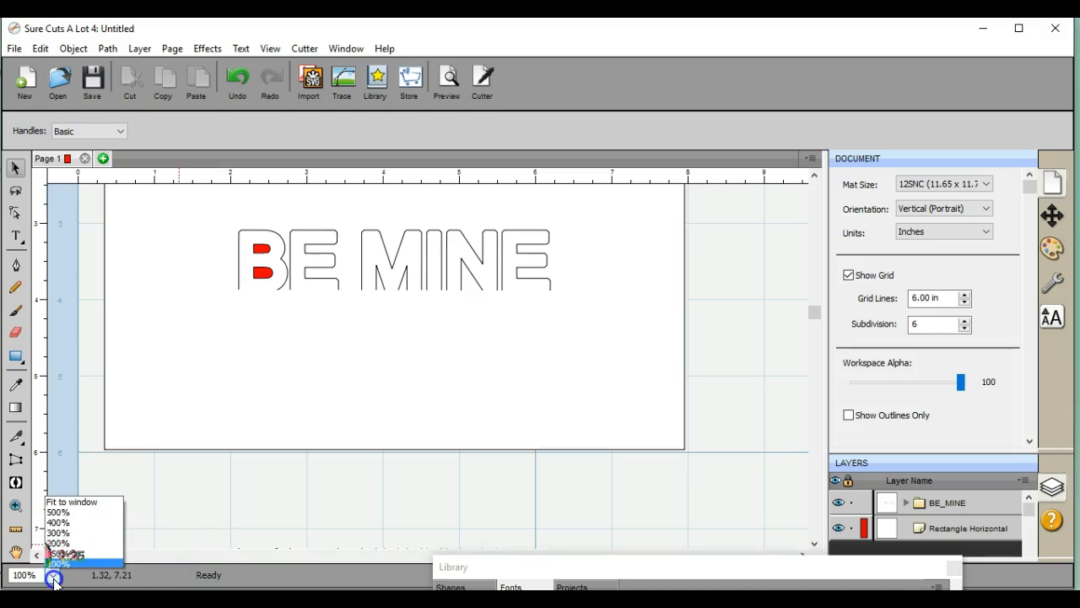
{"action": "left_click", "coordinate": [58, 553]}
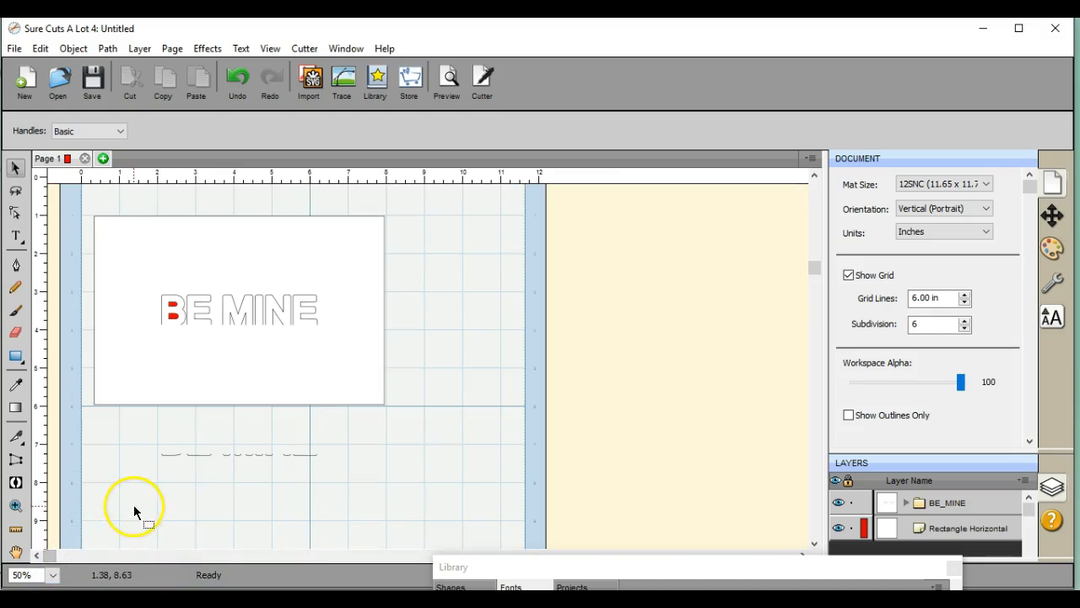
{"action": "mouse_move", "coordinate": [445, 81]}
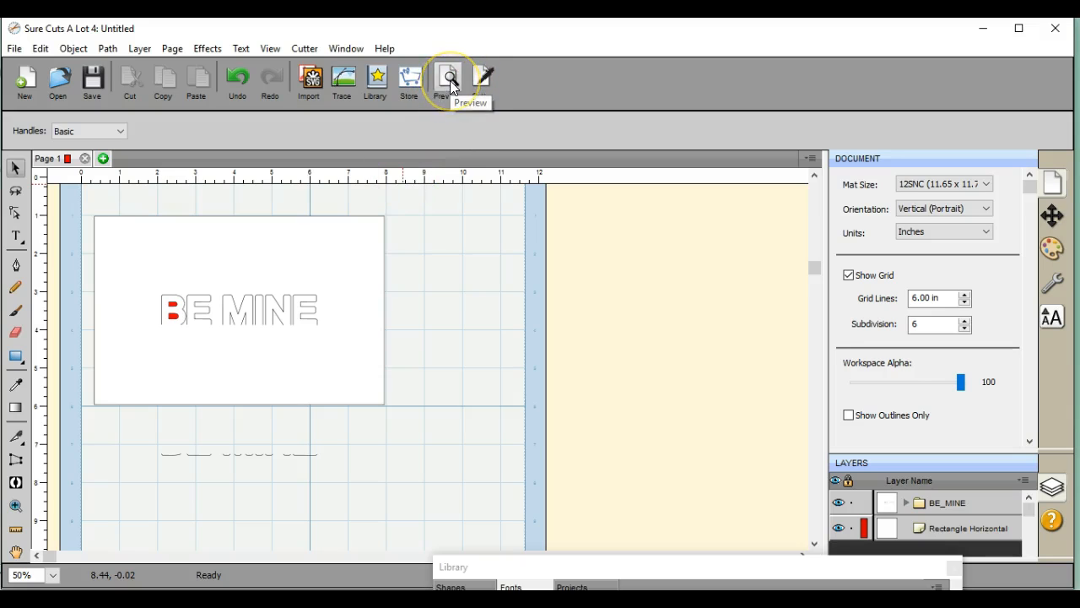
- Preview the card, letters and detached strip as cut lines
{"action": "left_click", "coordinate": [445, 81]}
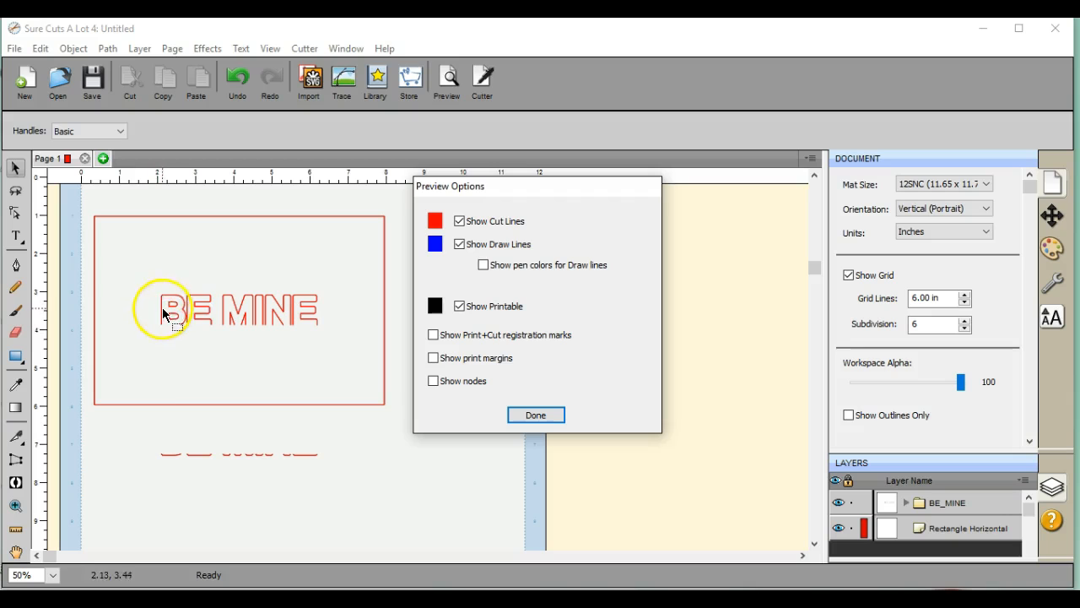
{"action": "mouse_move", "coordinate": [302, 317]}
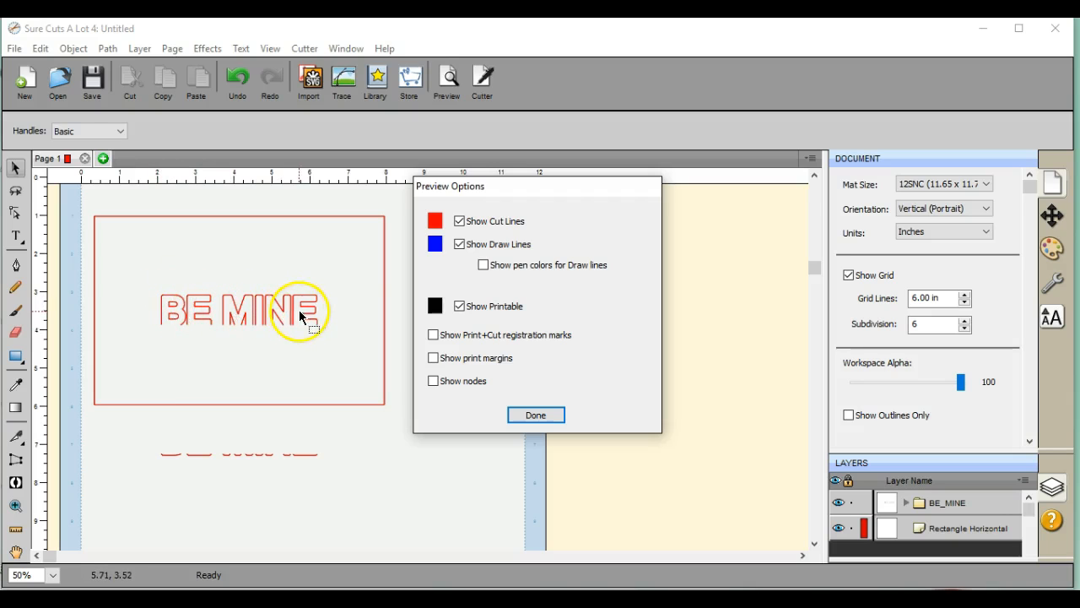
{"action": "mouse_move", "coordinate": [319, 329]}
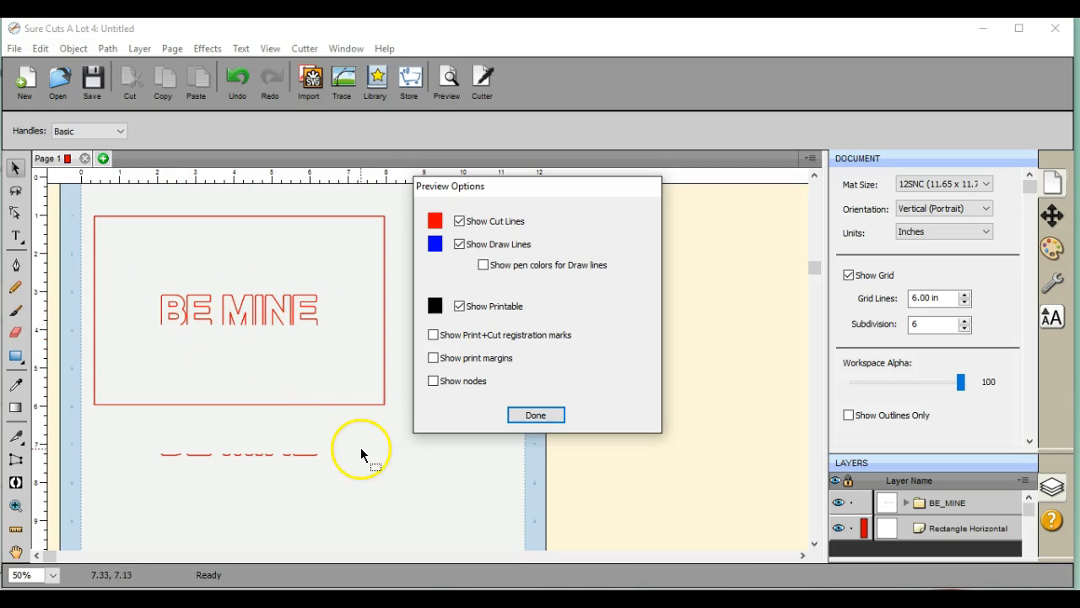
{"action": "mouse_move", "coordinate": [336, 462]}
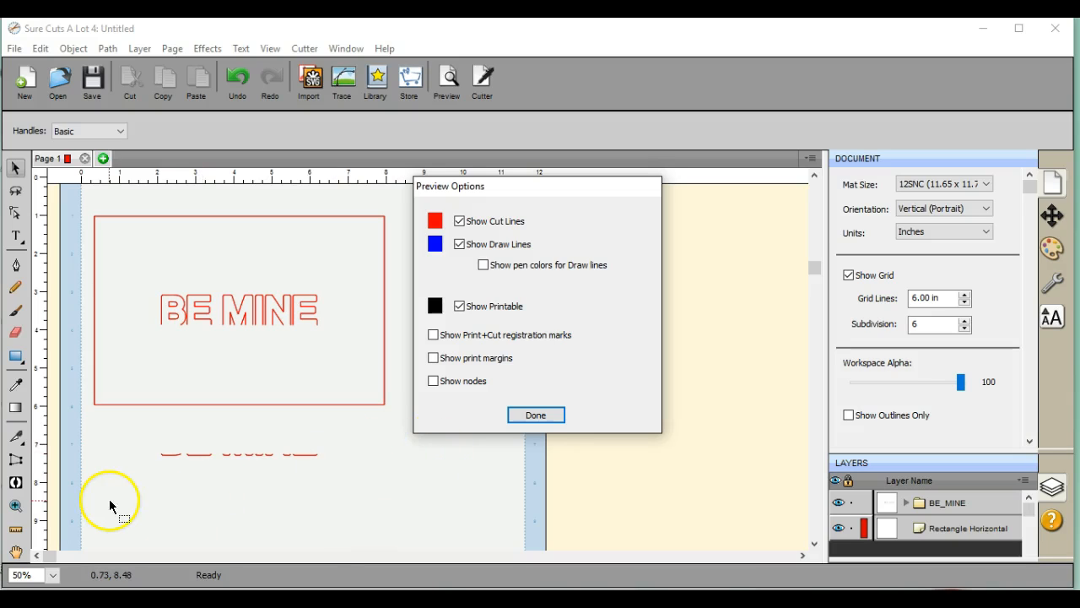
{"action": "mouse_move", "coordinate": [71, 530]}
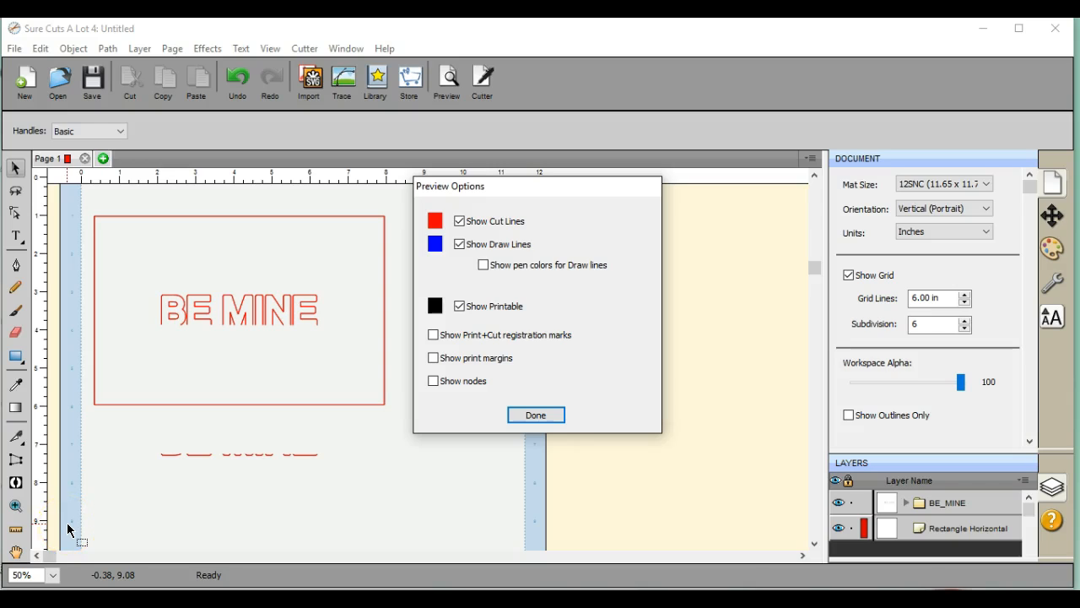